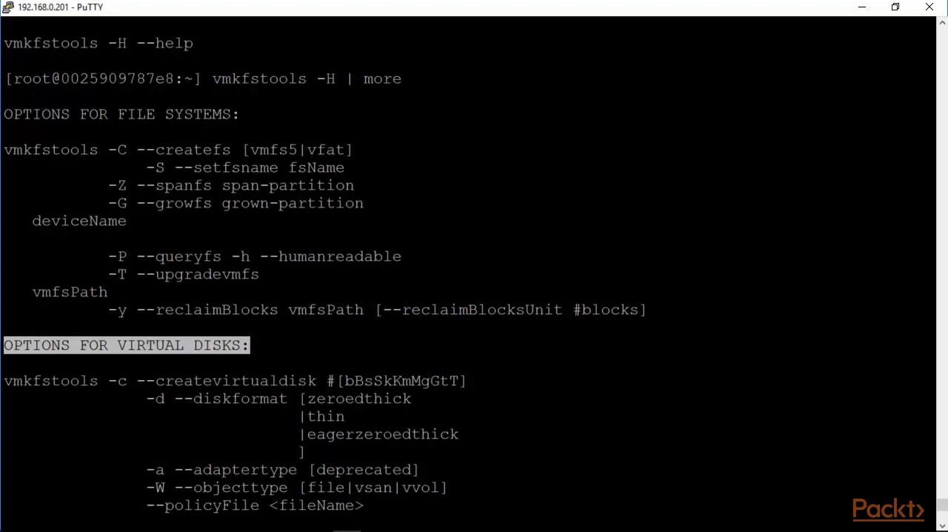
Page through the remaining vmkfstools -H help text back to the ESXi prompt.
{"action": "scroll", "scroll_direction": "down", "scroll_amount": 3}
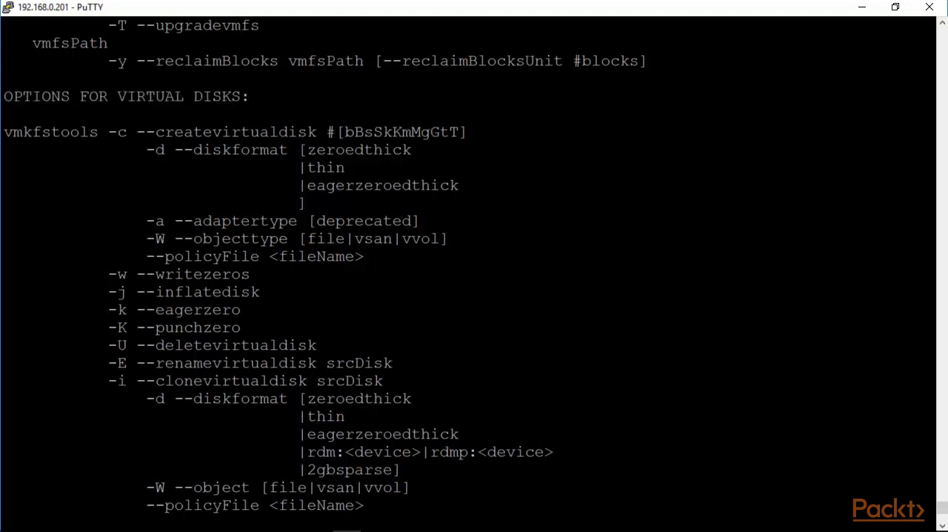
{"action": "left_click_drag", "start_coordinate": [147, 239], "coordinate": [353, 239]}
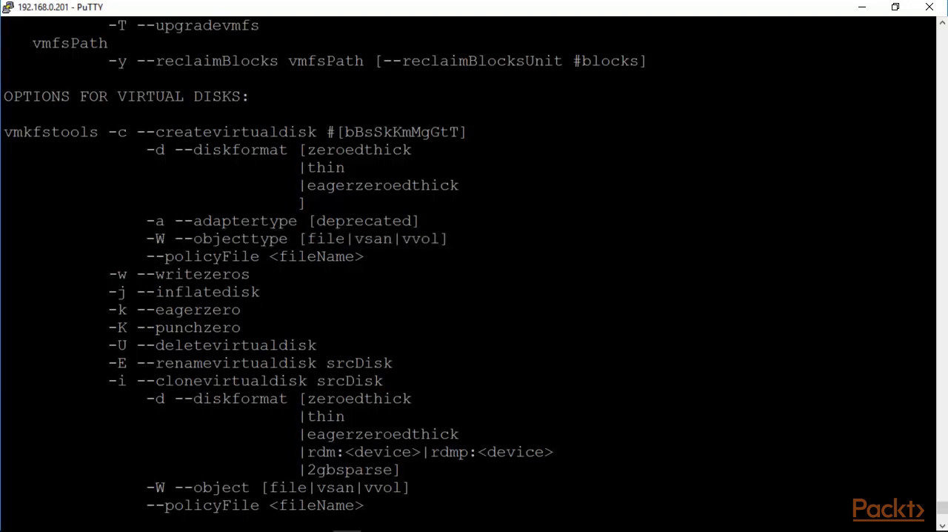
{"action": "double_click", "coordinate": [179, 274]}
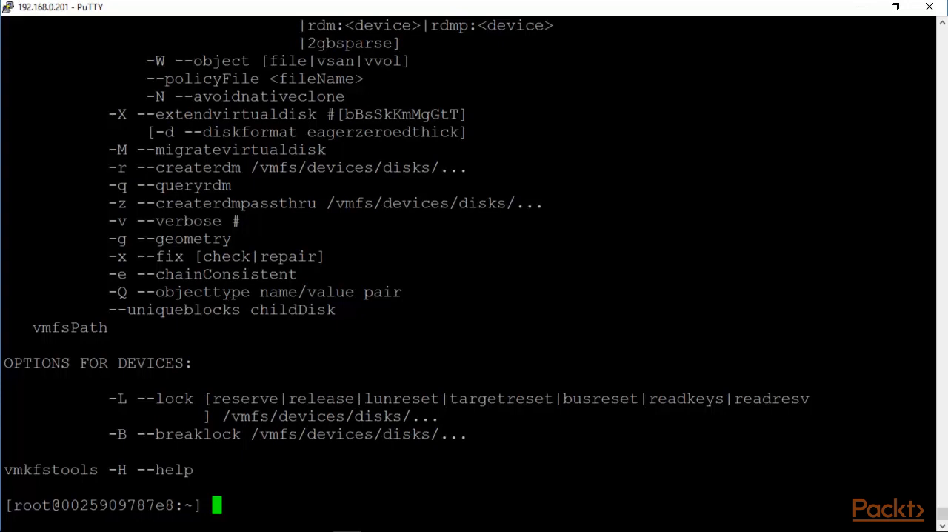
{"action": "double_click", "coordinate": [145, 397]}
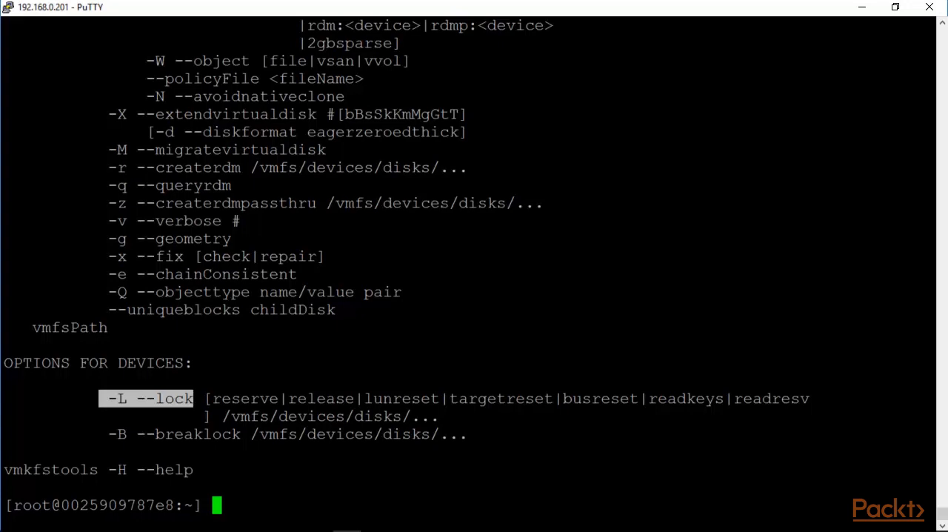
{"action": "double_click", "coordinate": [400, 398]}
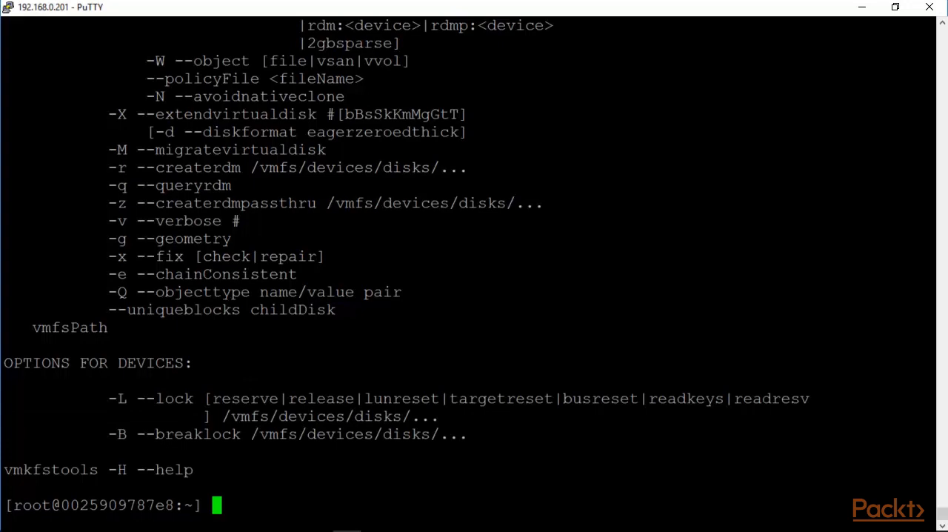
Run 'esxcli storage nmp device list |more' to list the Synology iSCSI disks and path policies.
{"action": "type", "text": "esxc"}
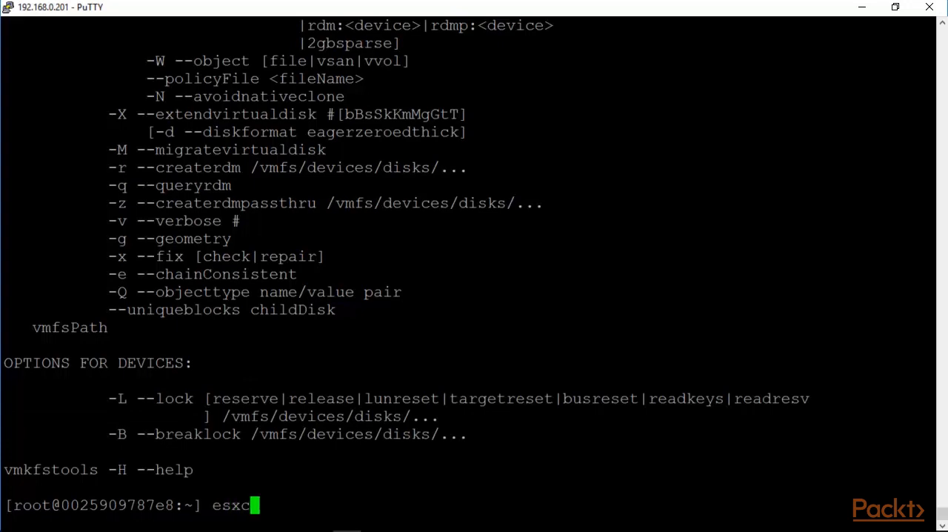
{"action": "type", "text": "li"}
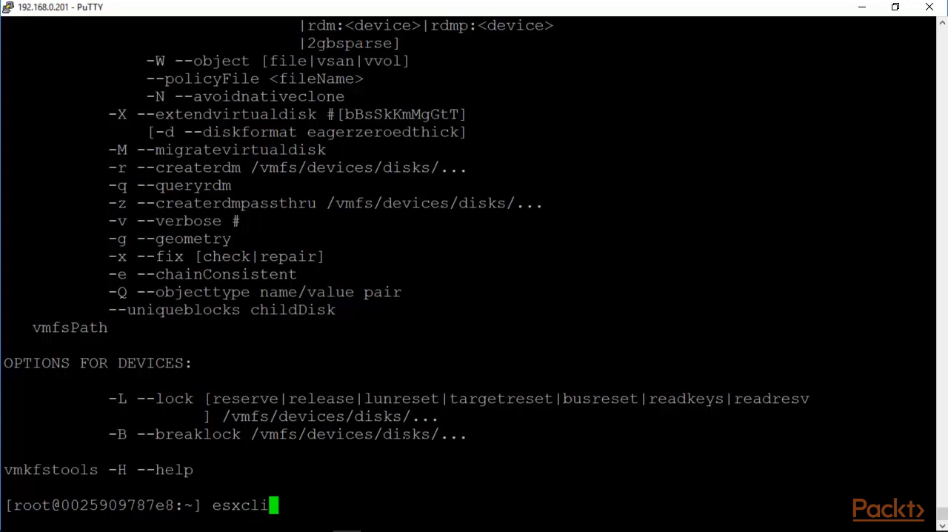
{"action": "type", "text": "storage"}
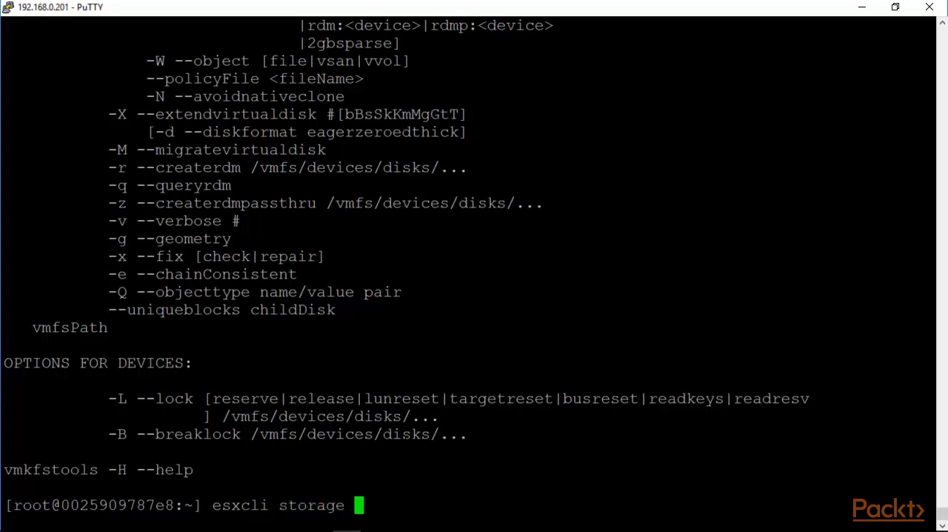
{"action": "type", "text": "nmp d"}
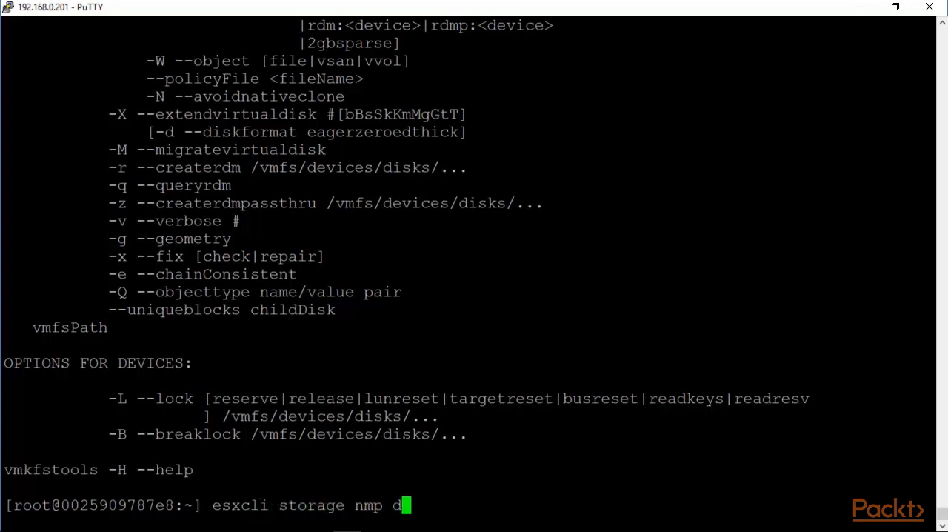
{"action": "type", "text": "evice list"}
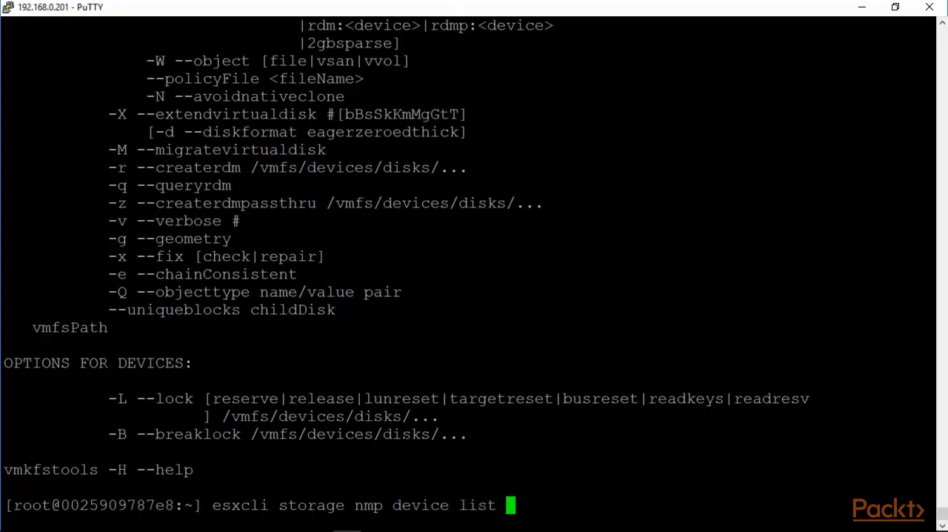
{"action": "type", "text": "|more"}
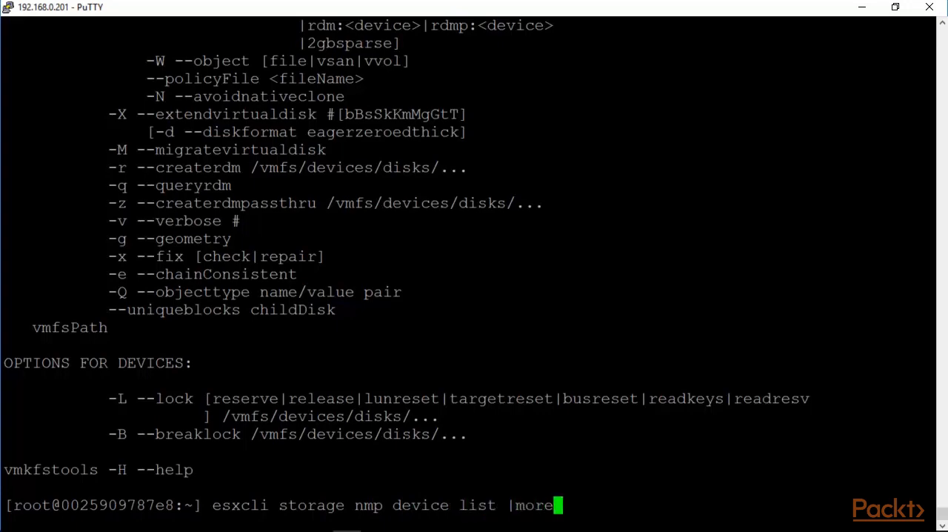
{"action": "key", "text": "Return"}
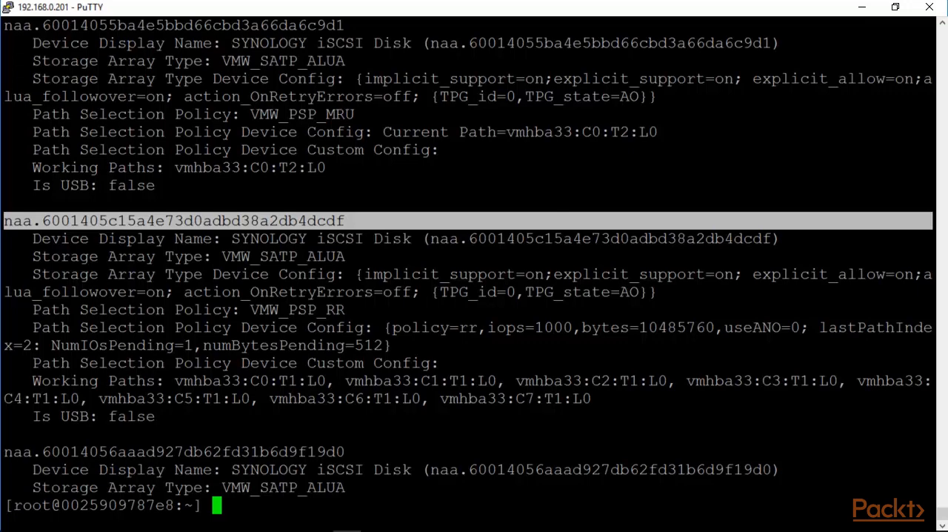
{"action": "type", "text": "cle"}
{"action": "type", "text": "pa"}
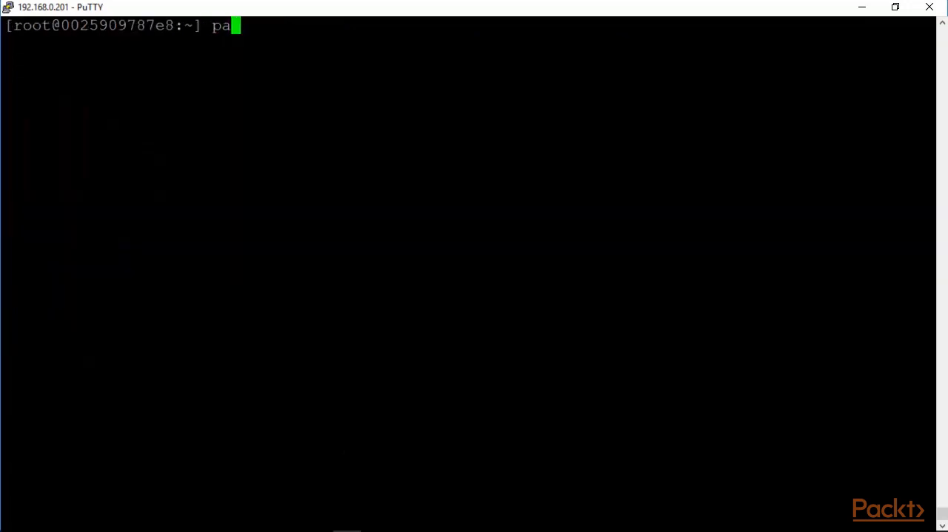
Run 'partedUtil' without arguments to show its partition table command usage.
{"action": "type", "text": "rtedUtil"}
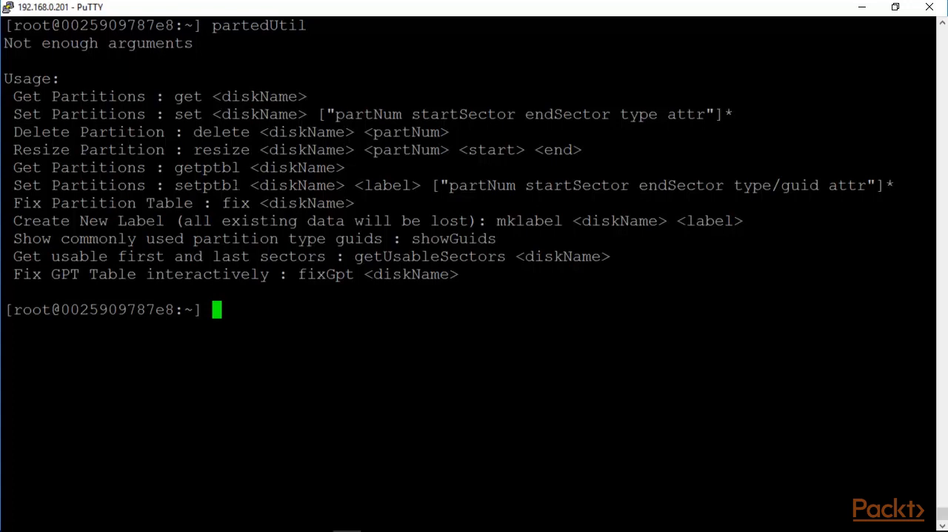
{"action": "type", "text": "esxcli storage nmp device list |more"}
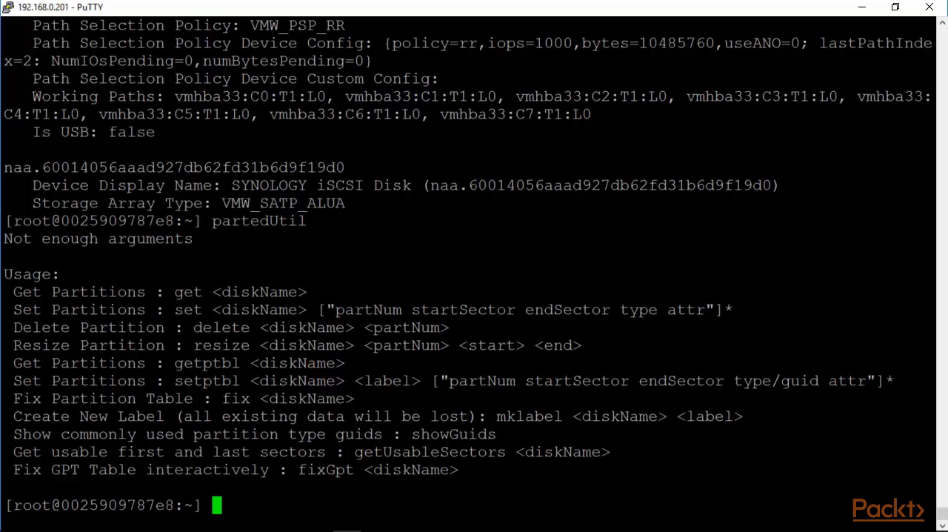
Run 'partedUtil getptbl' on disk naa.6001405c15a4e73d0adbd38a2db4dcdf, showing its GPT label and VMFS partition.
{"action": "type", "text": "partedUti"}
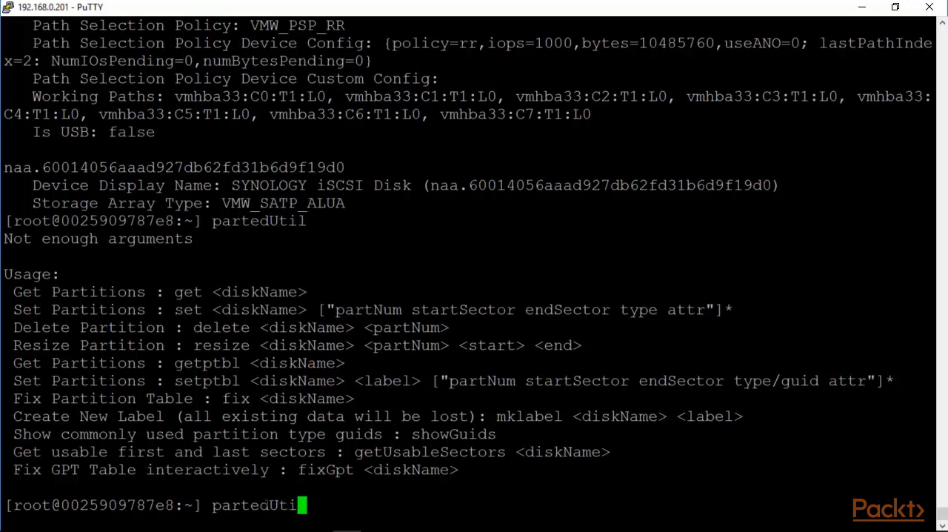
{"action": "type", "text": "getp"}
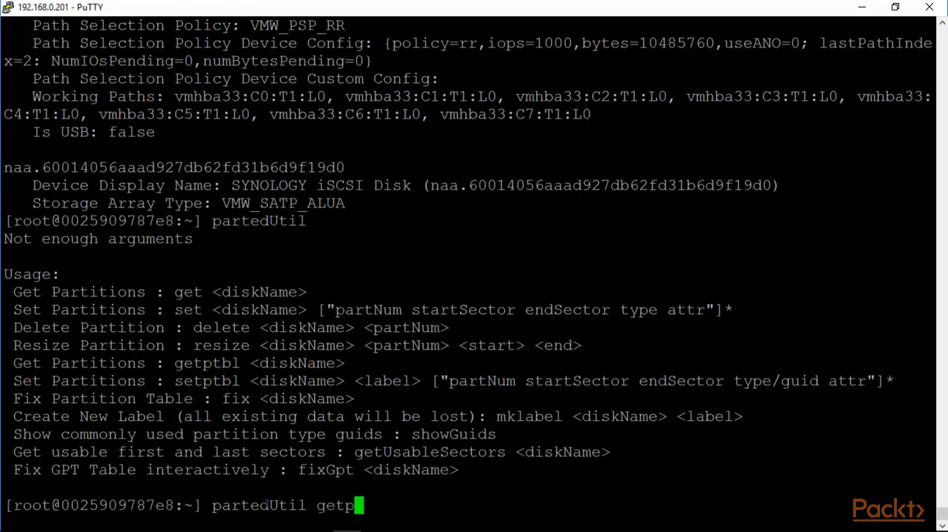
{"action": "type", "text": "tbl"}
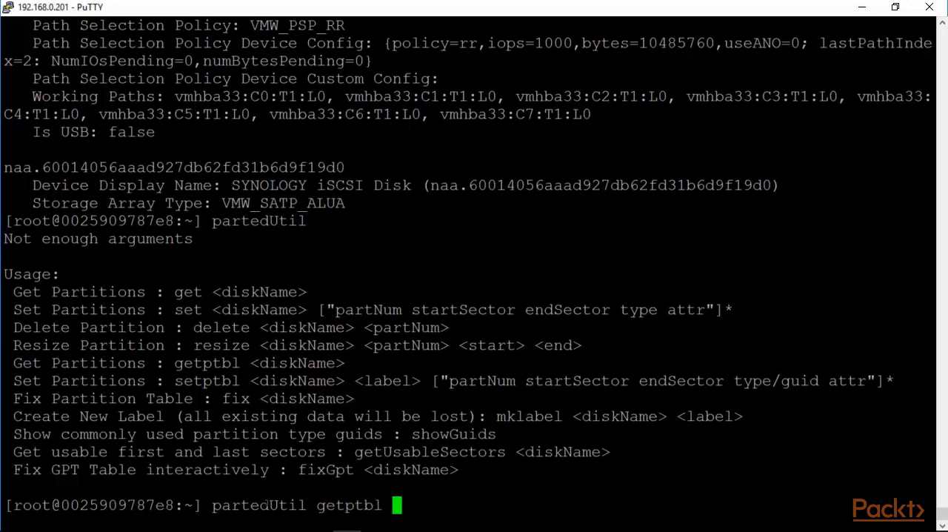
{"action": "type", "text": "/vmfs/de"}
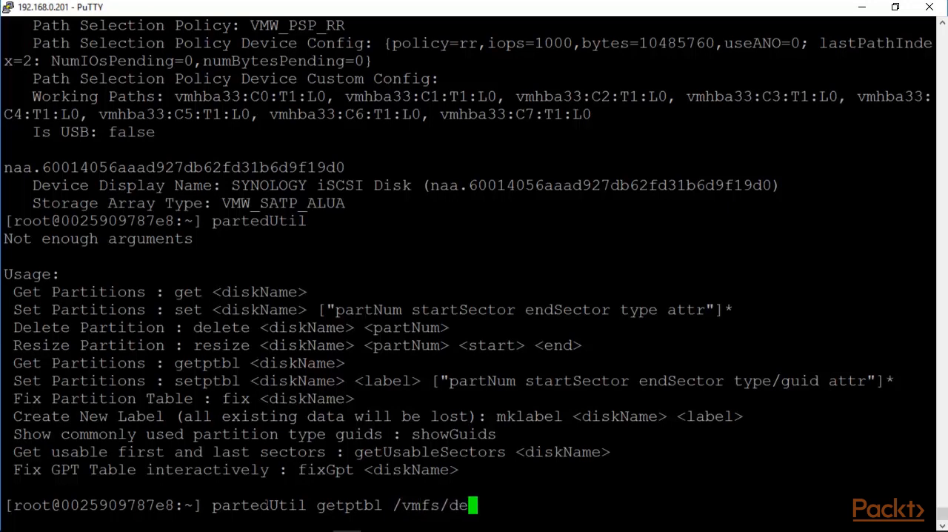
{"action": "type", "text": "vices/disks/"}
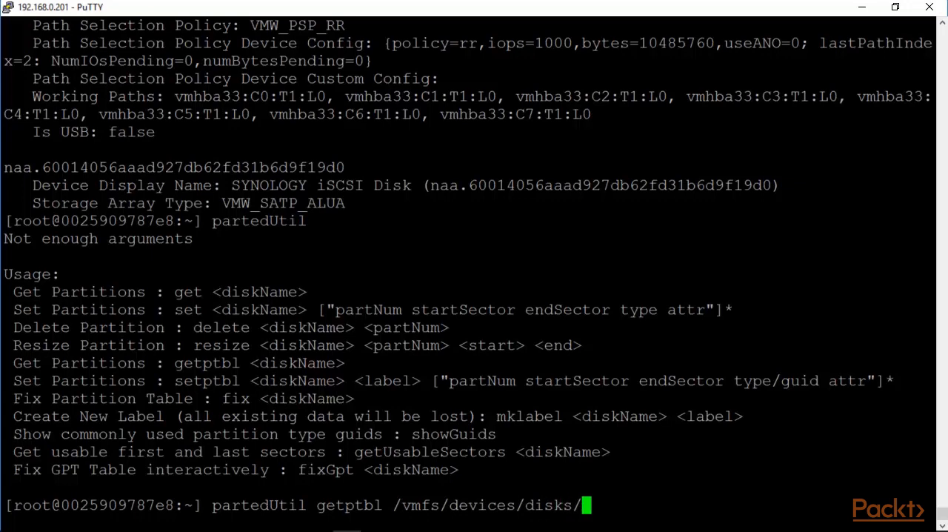
{"action": "type", "text": "naa.6001405c15a4e73d0adbd38a2db4dcdf"}
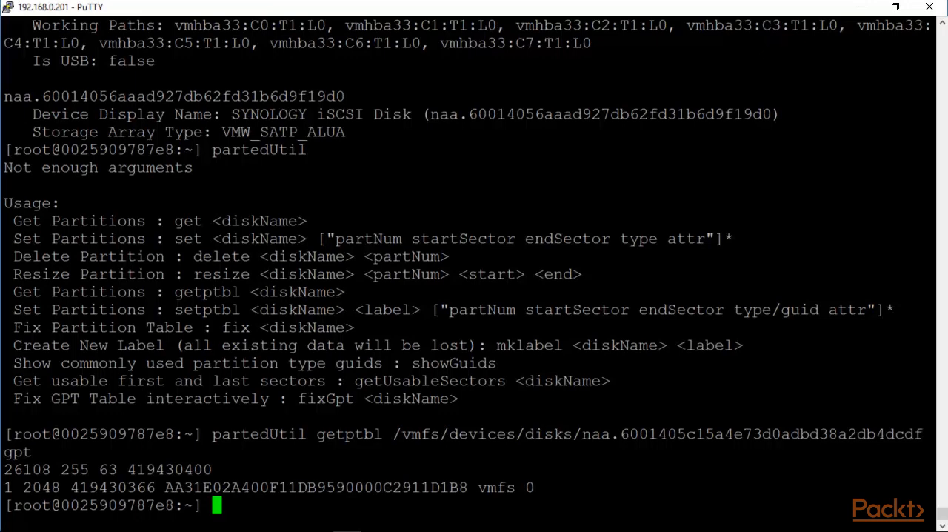
{"action": "double_click", "coordinate": [175, 486]}
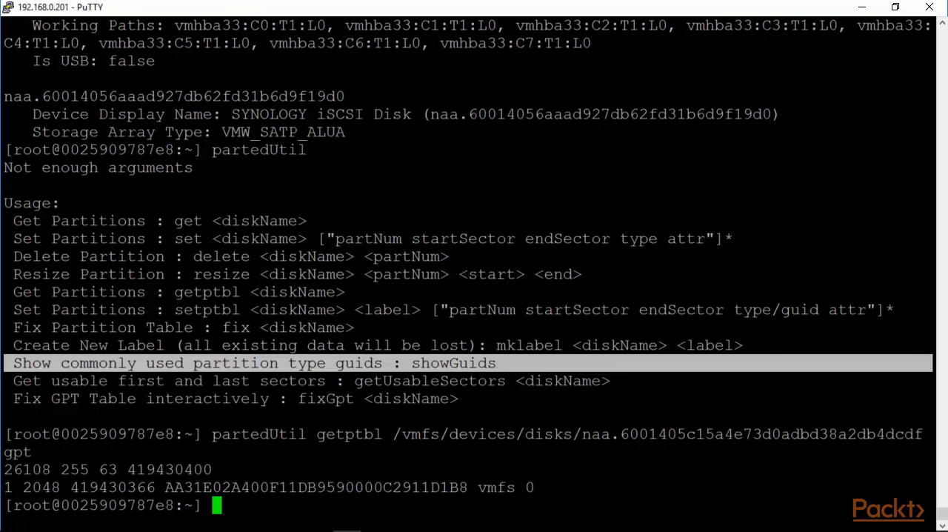
Run 'partedUtil showGuids' and highlight the vsan partition type GUID row.
{"action": "type", "text": "partedUtil sh"}
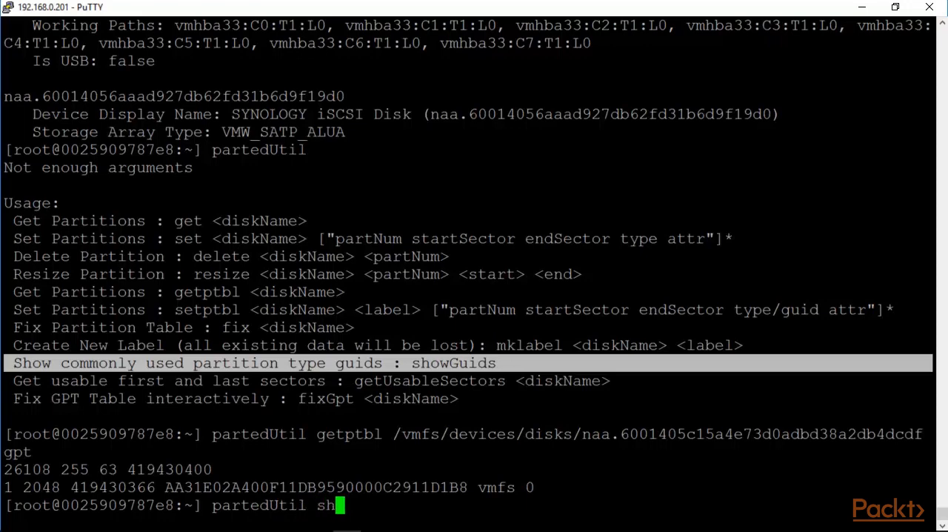
{"action": "type", "text": "owGuids"}
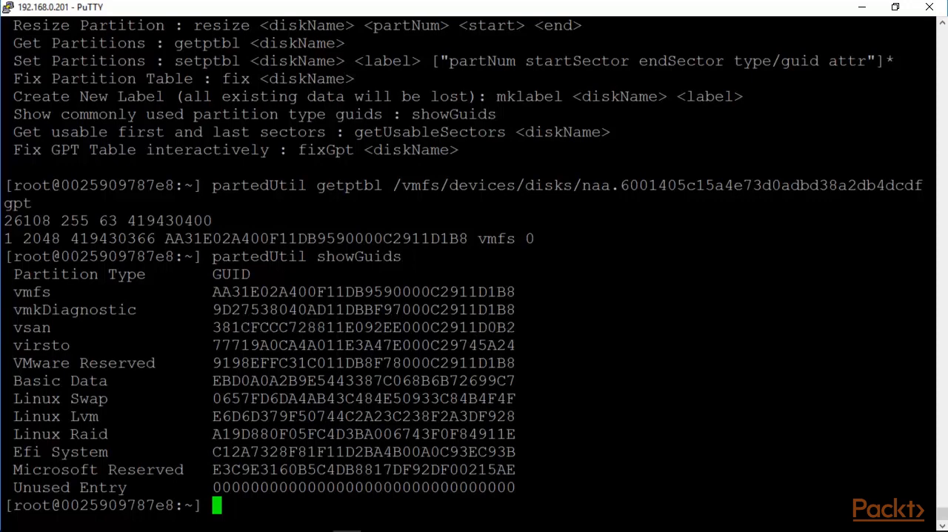
{"action": "double_click", "coordinate": [33, 328]}
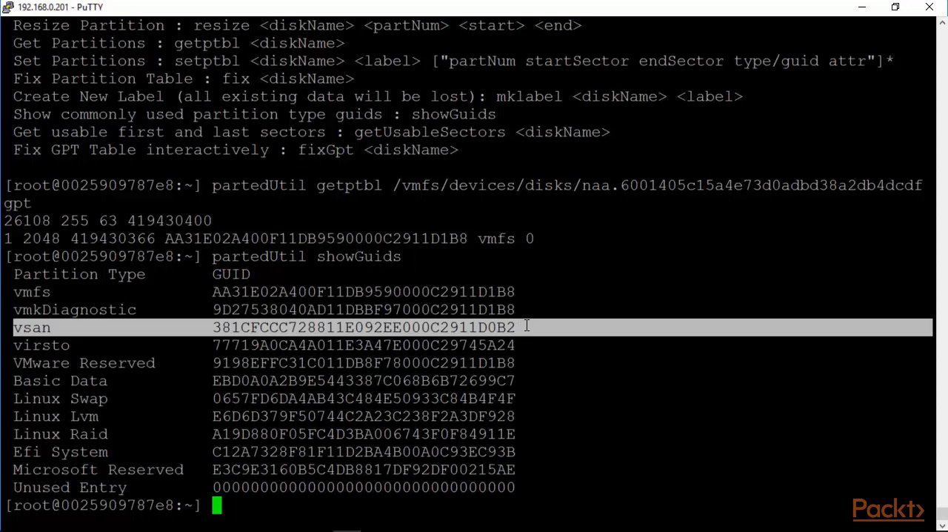
{"action": "mouse_move", "coordinate": [526, 326]}
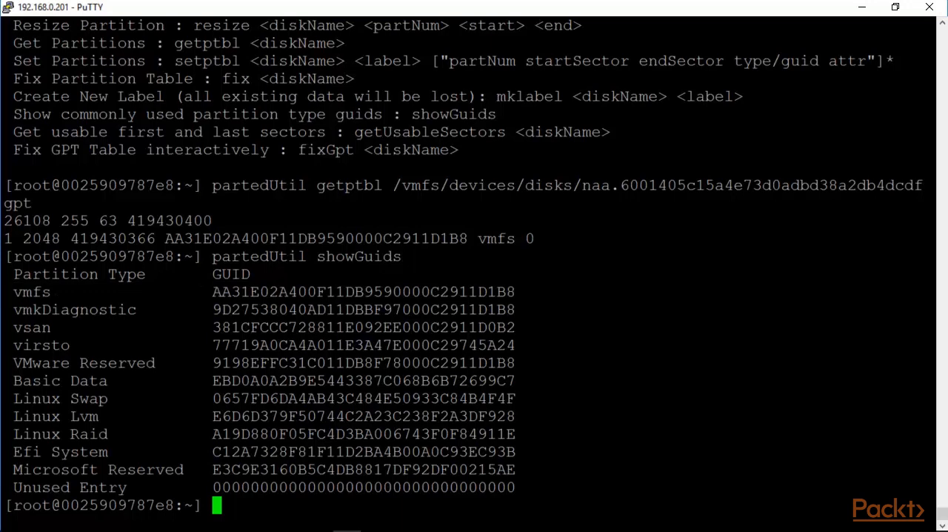
Clear the screen and list the datastores under /vmfs/volumes.
{"action": "type", "text": "clear"}
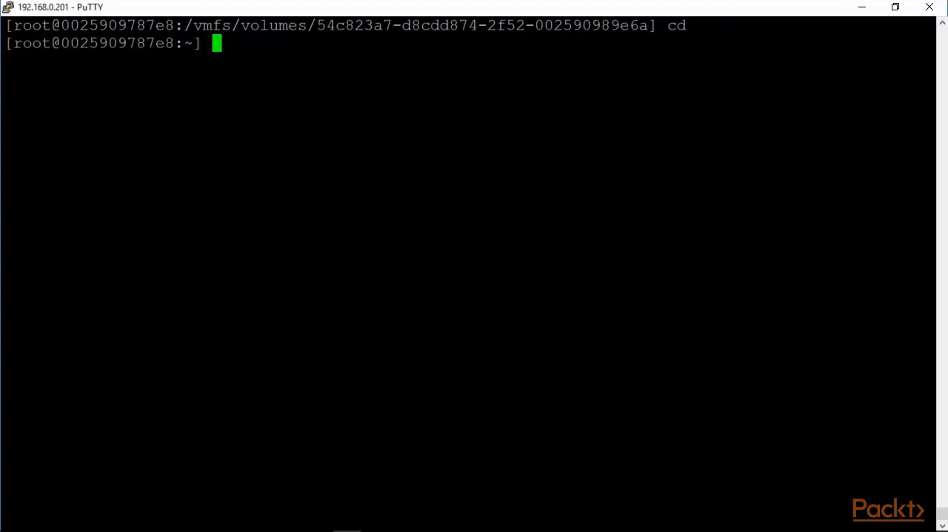
{"action": "type", "text": "cd /vm"}
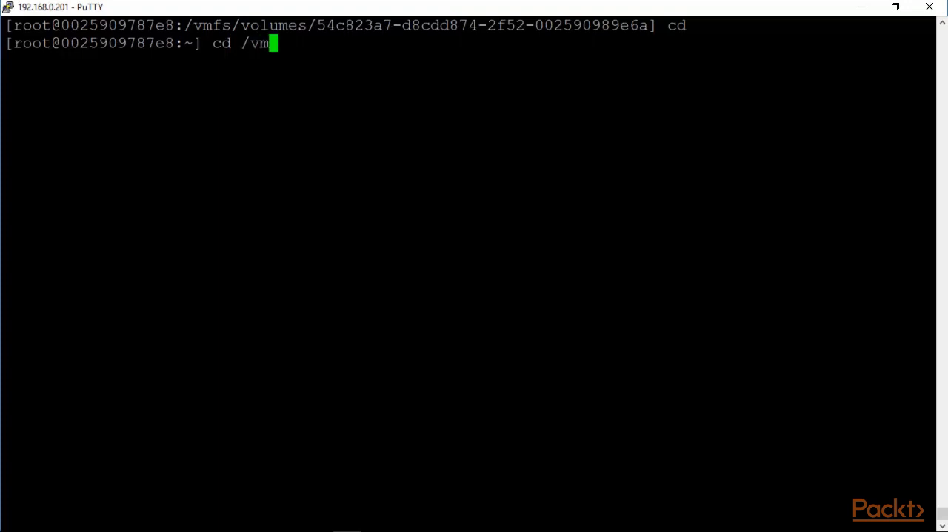
{"action": "type", "text": "fs/volumes"}
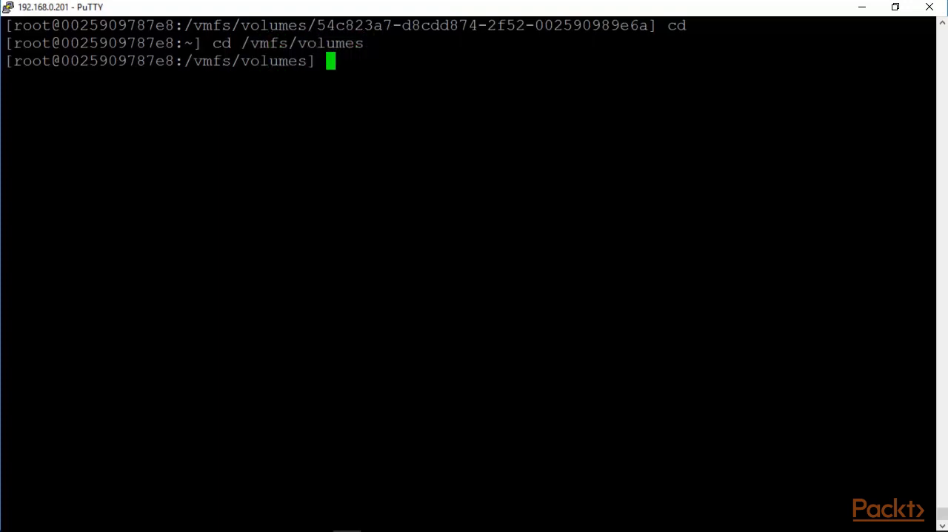
{"action": "type", "text": "ls"}
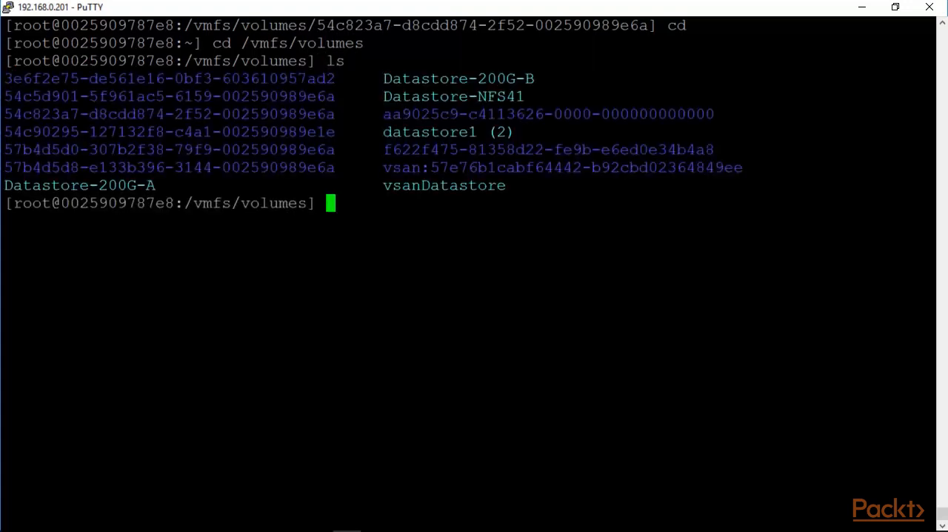
Change into the Datastore-200G-A datastore directory.
{"action": "type", "text": "cd D"}
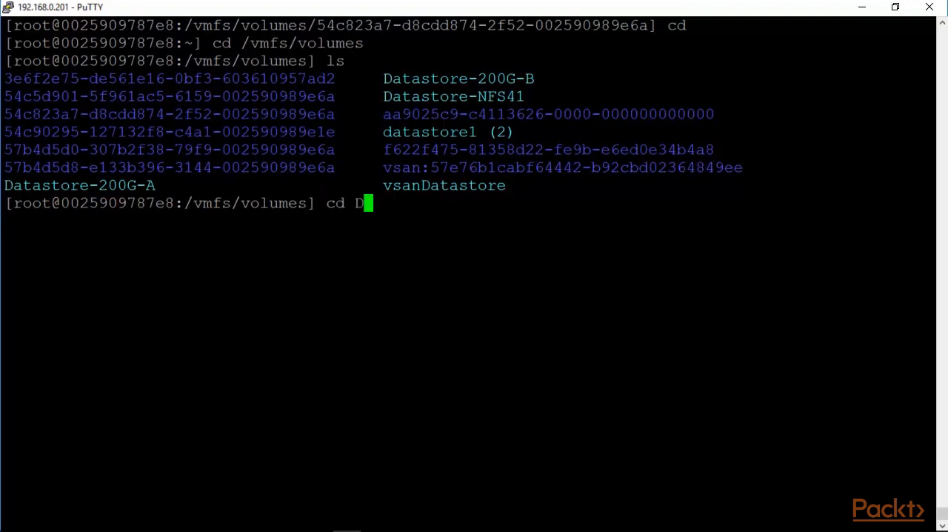
{"action": "type", "text": "atastore"}
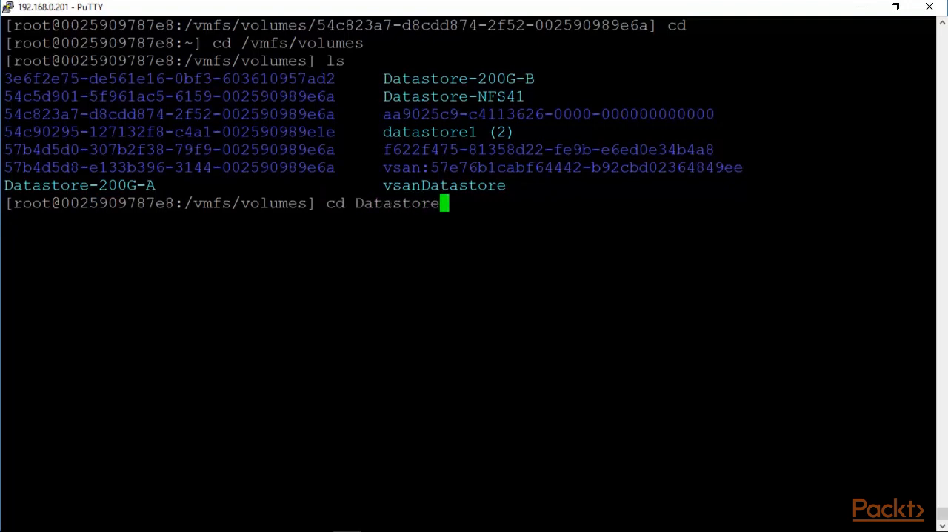
{"action": "type", "text": "-200G-"}
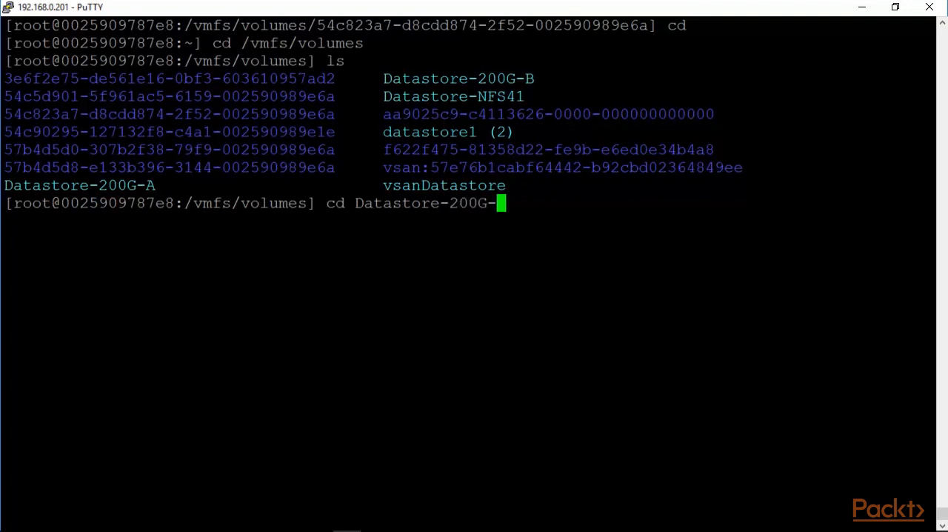
{"action": "type", "text": "A"}
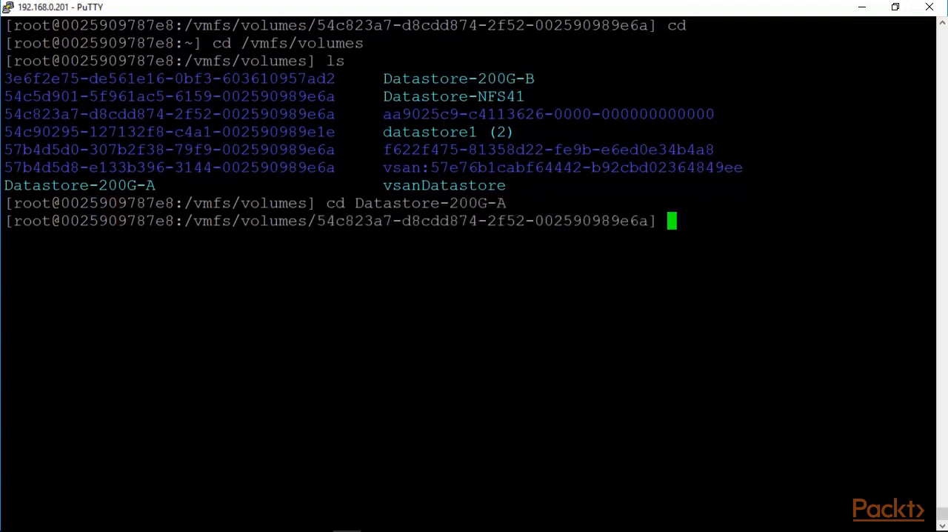
Create Packtdisk.vmdk at 1024 MB with 'vmkfstools -c 1024m' and list the resulting disk files.
{"action": "type", "text": "vm"}
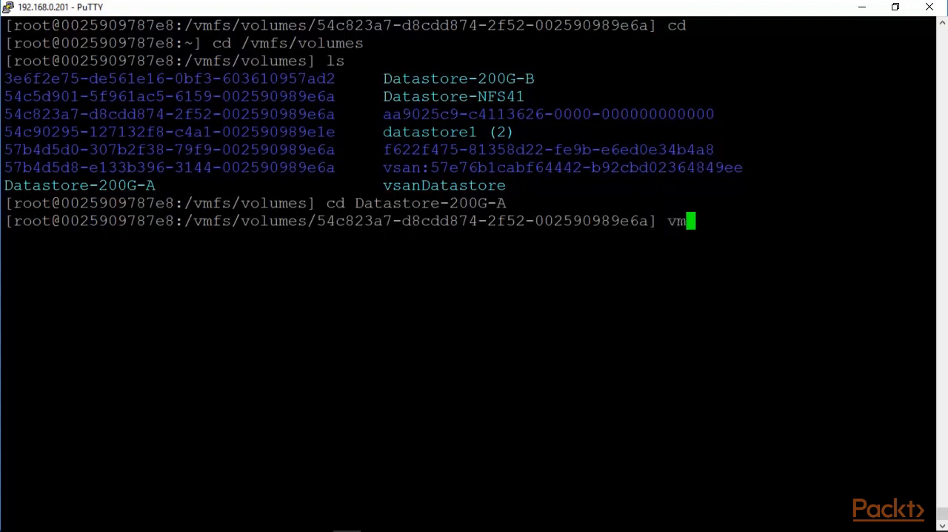
{"action": "type", "text": "kfstools -"}
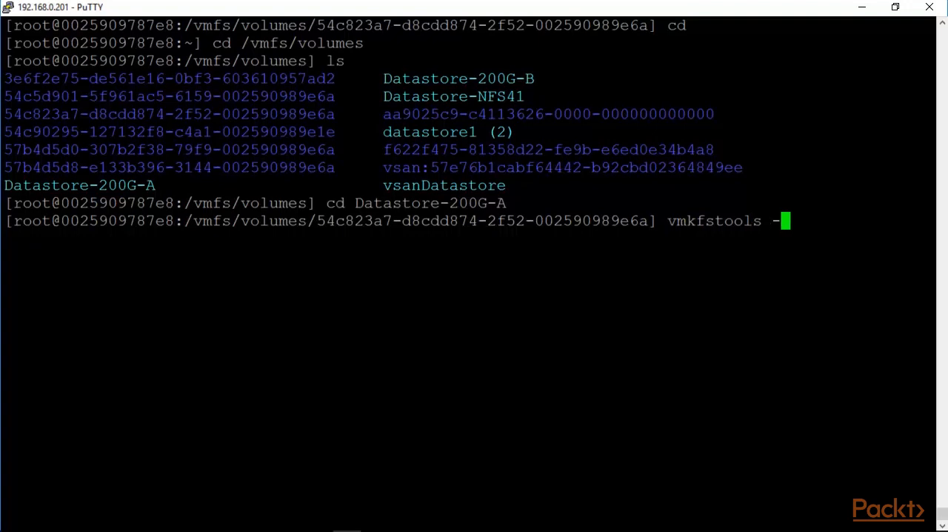
{"action": "type", "text": "c"}
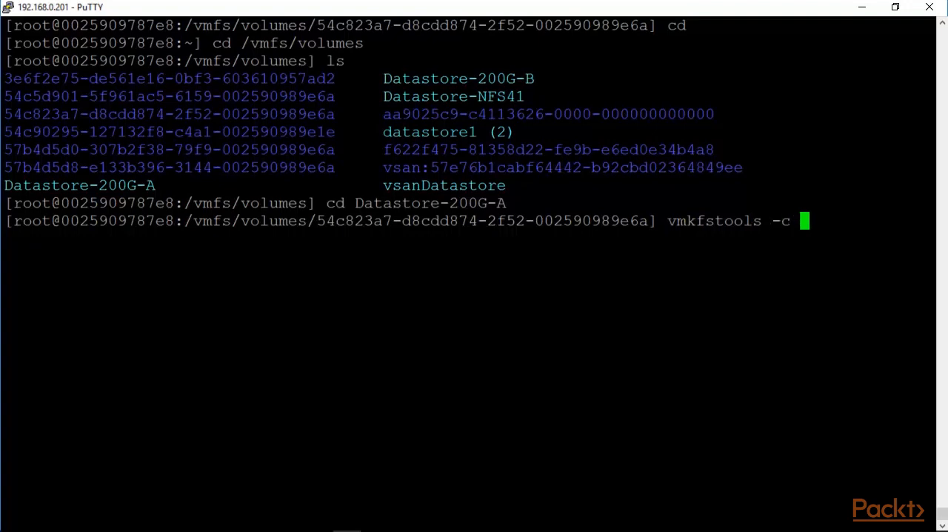
{"action": "type", "text": "1024"}
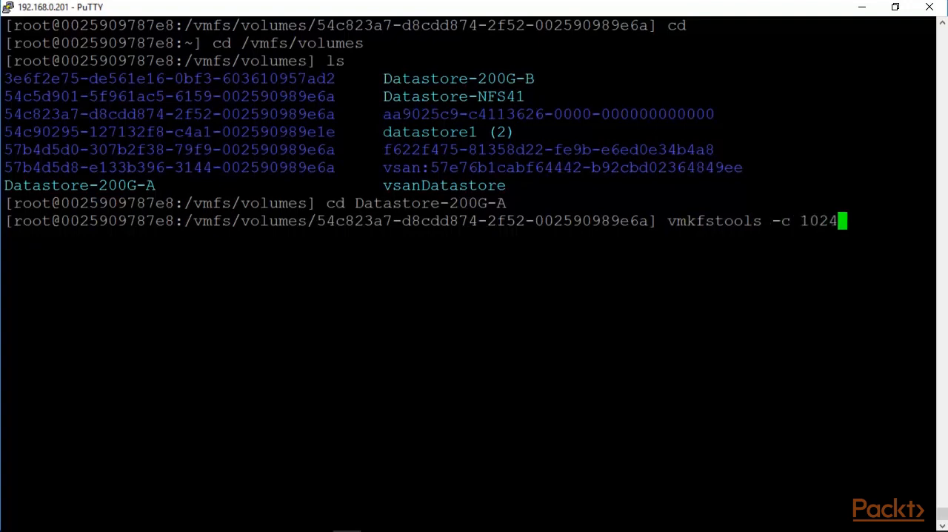
{"action": "type", "text": "m"}
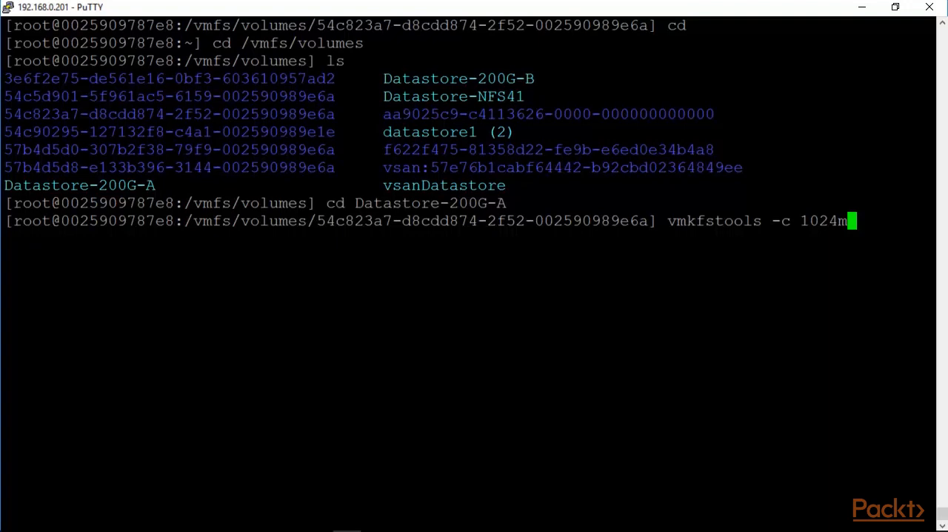
{"action": "type", "text": "Pack"}
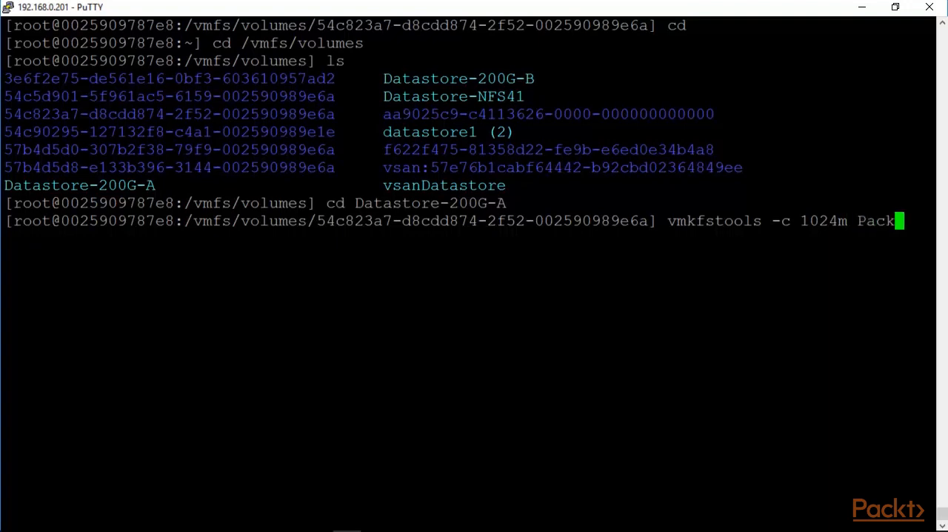
{"action": "type", "text": "tdis"}
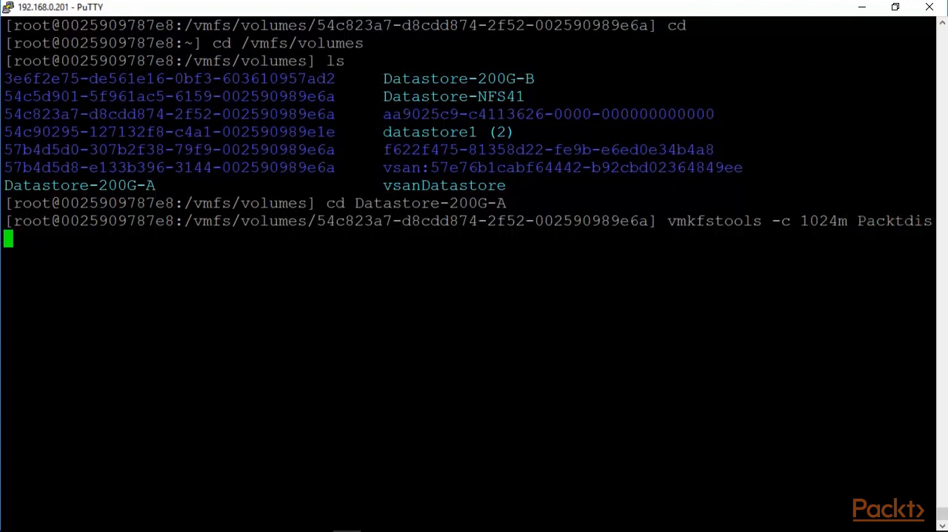
{"action": "type", "text": "k.vmdk"}
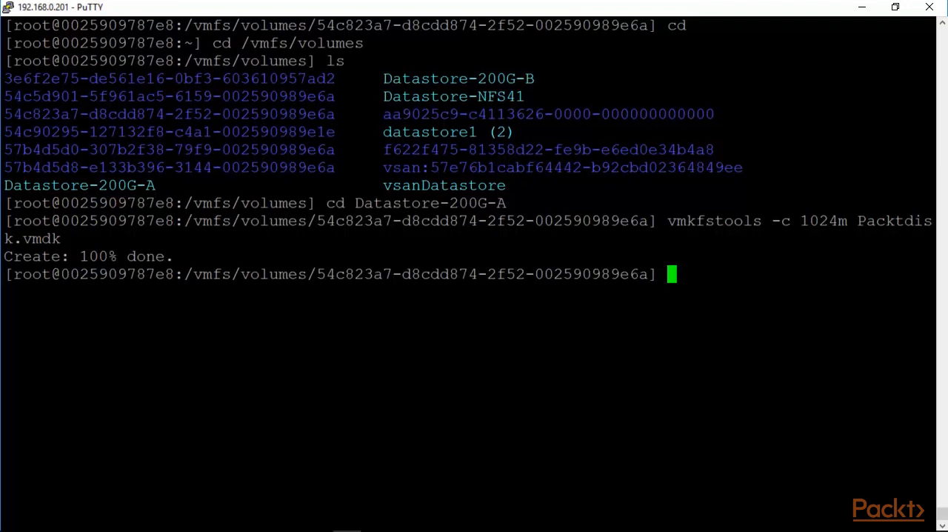
{"action": "type", "text": "ls"}
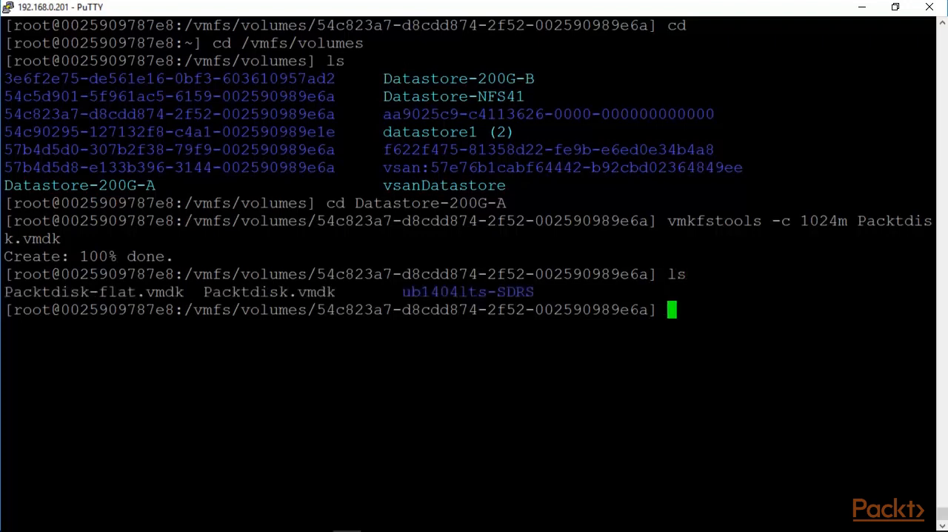